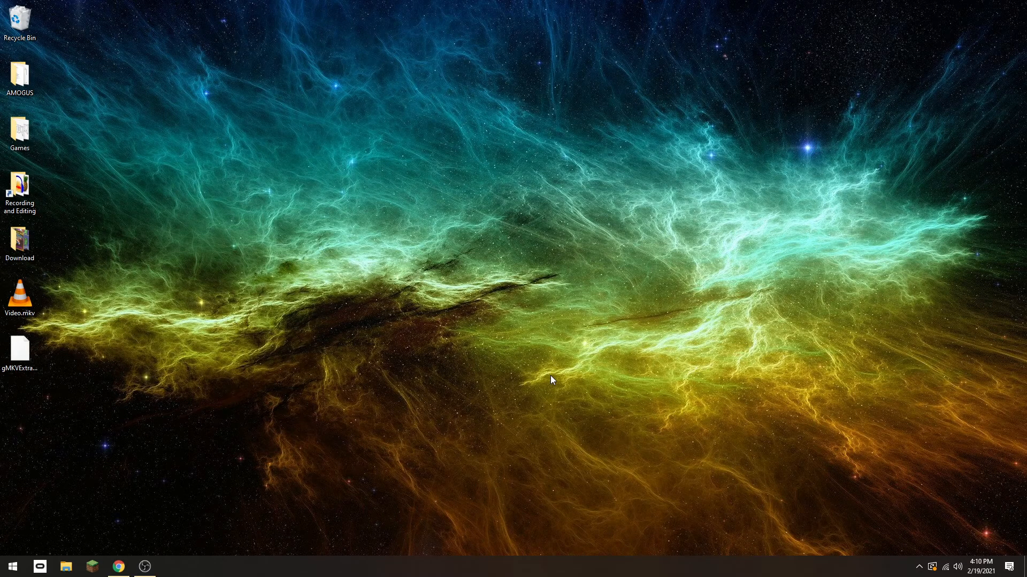
mouse_move(384, 379)
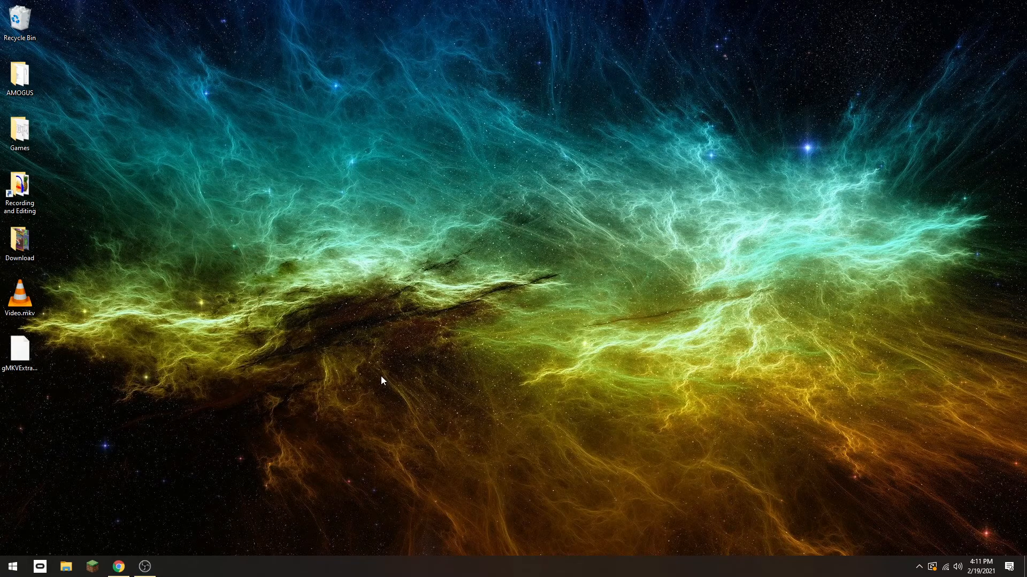
mouse_move(190, 529)
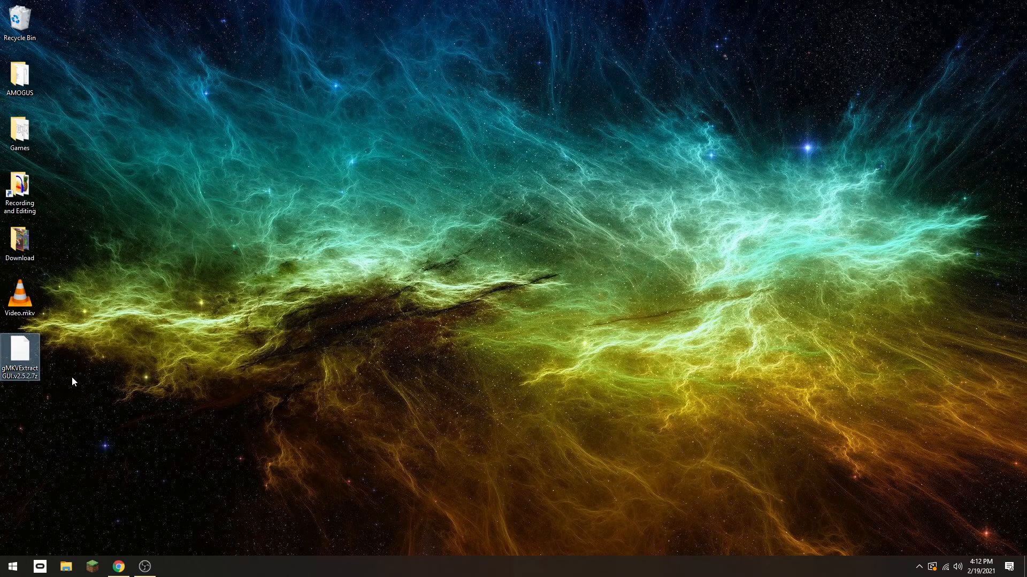
mouse_move(71, 387)
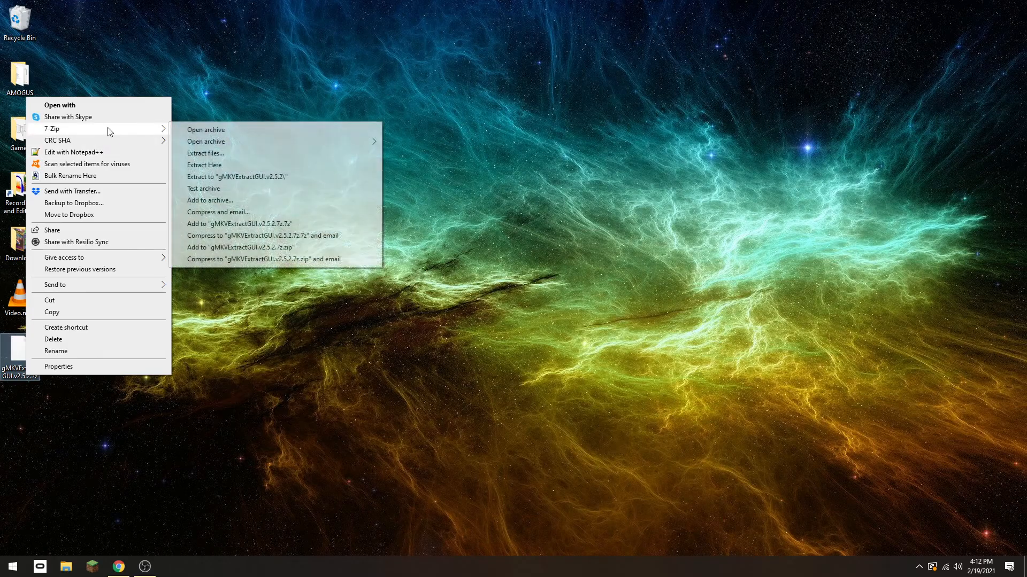
Extract gMKVExtractGUI.v2.5.2.7z with 7-Zip into its own folder on the Desktop.
click(205, 153)
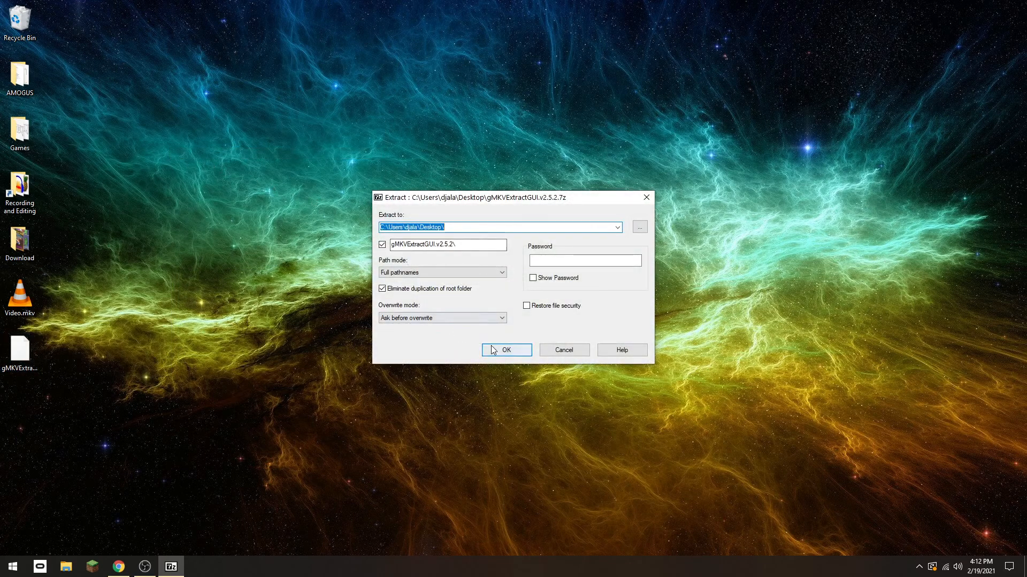
click(506, 350)
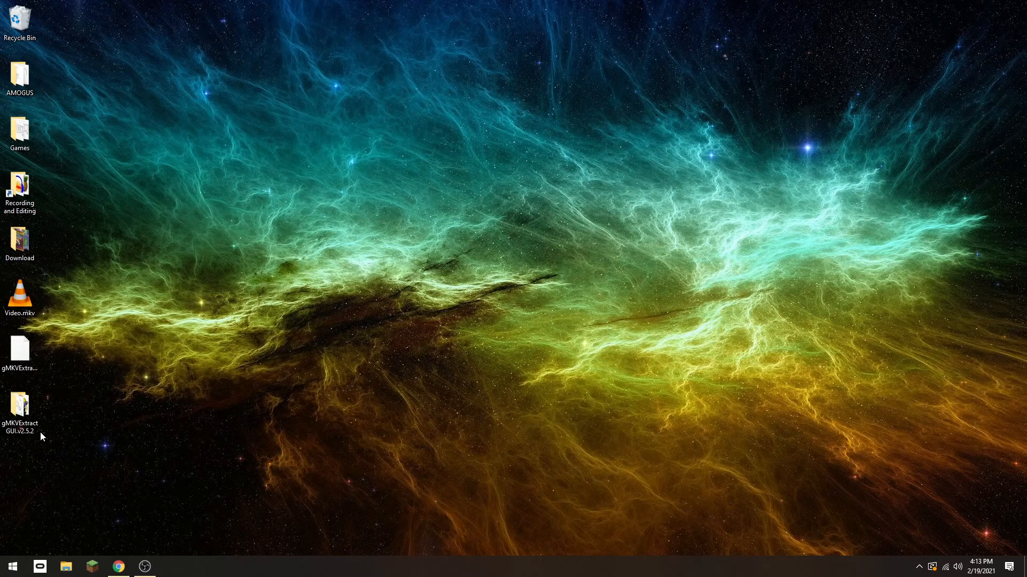
Run gMKVExtractGUI.exe from the extracted gMKVExtractGUI.v2.5.2 folder.
double_click(20, 402)
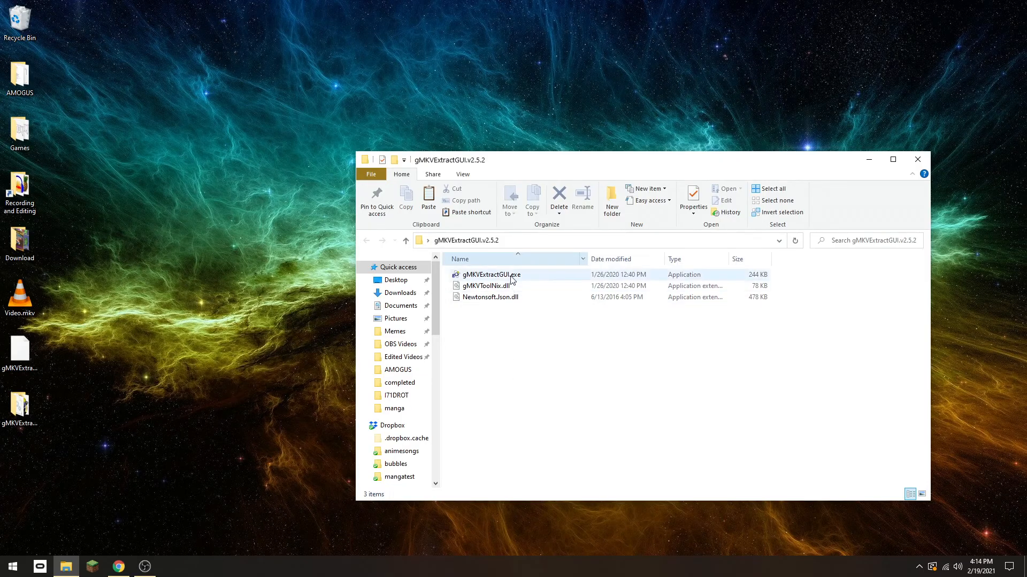
double_click(491, 275)
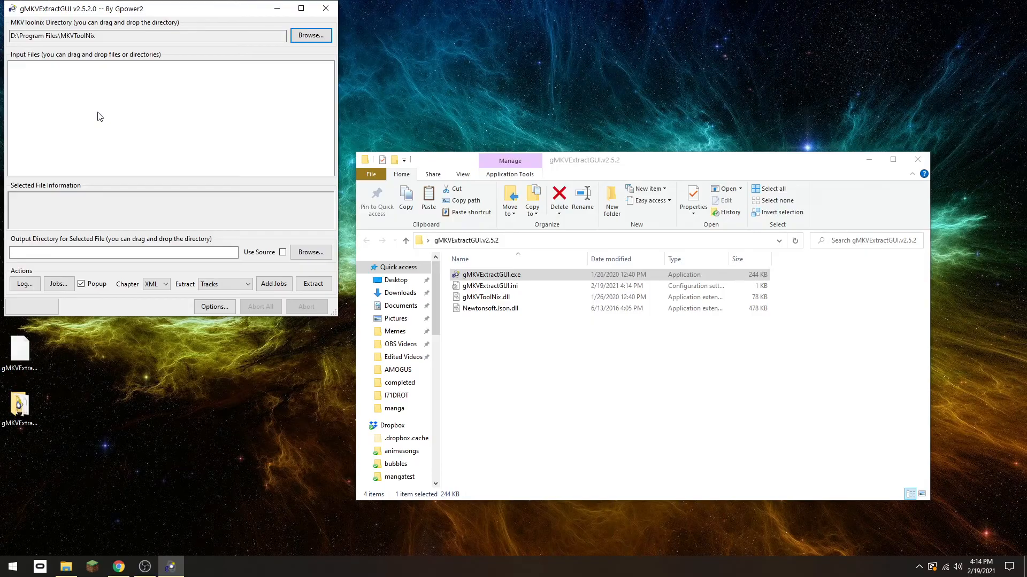
Load Video.mkv from the desktop into the Input Files list.
drag(94, 9, 221, 30)
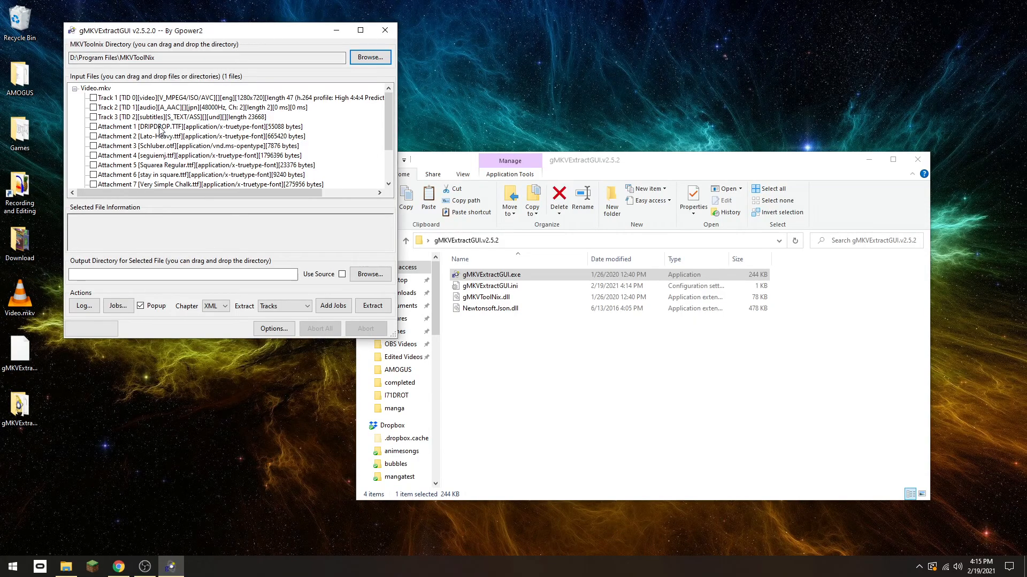
mouse_move(151, 107)
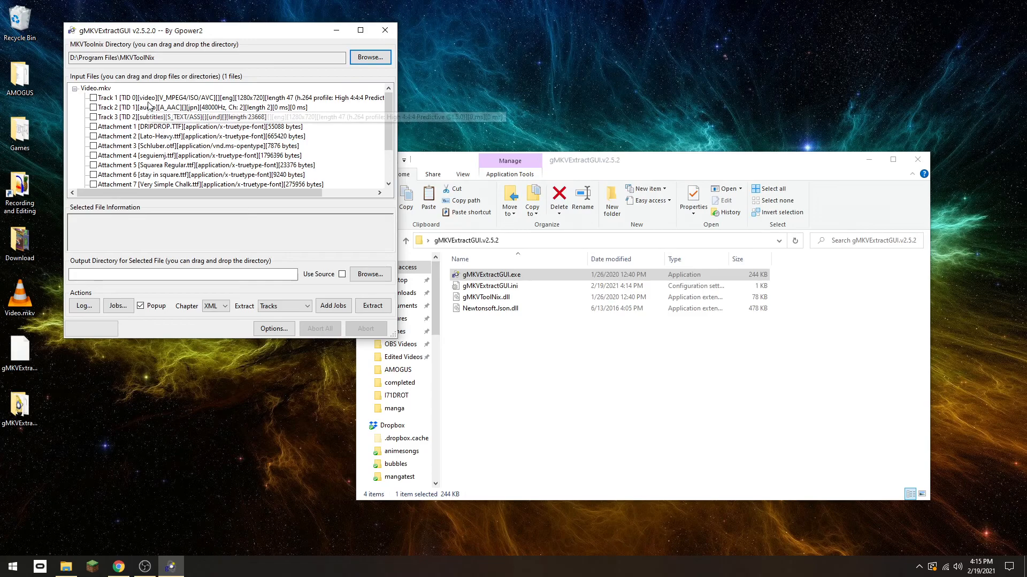
mouse_move(157, 127)
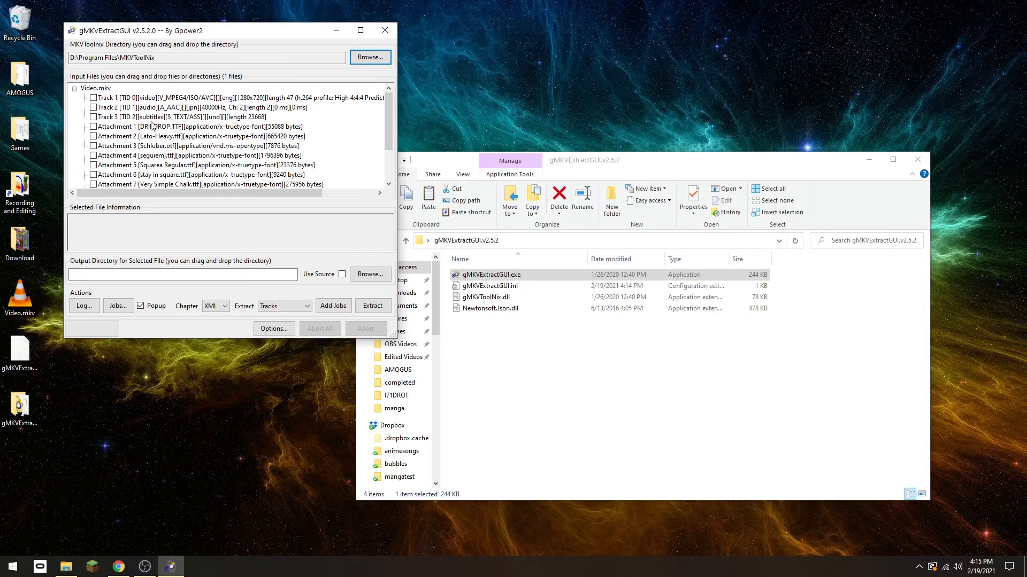
mouse_move(97, 122)
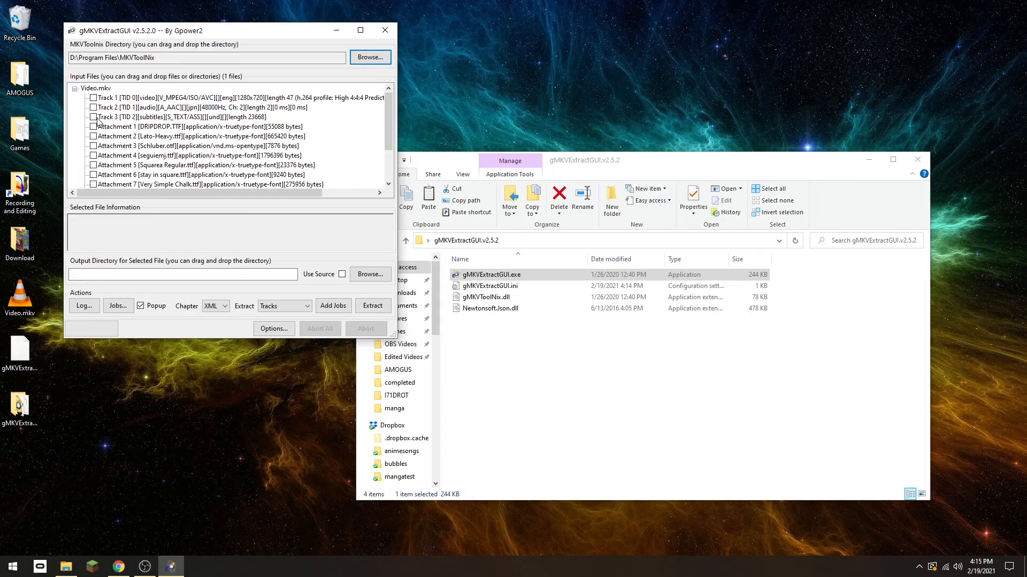
Mark Track 3 [subtitles][S_TEXT/ASS] for extraction and attempt to extract it.
click(93, 116)
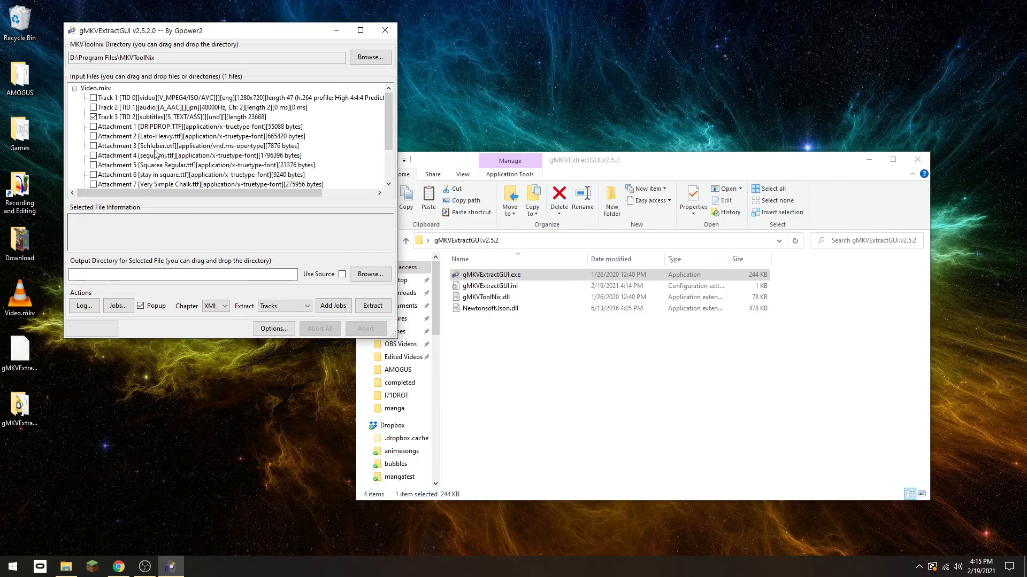
mouse_move(275, 263)
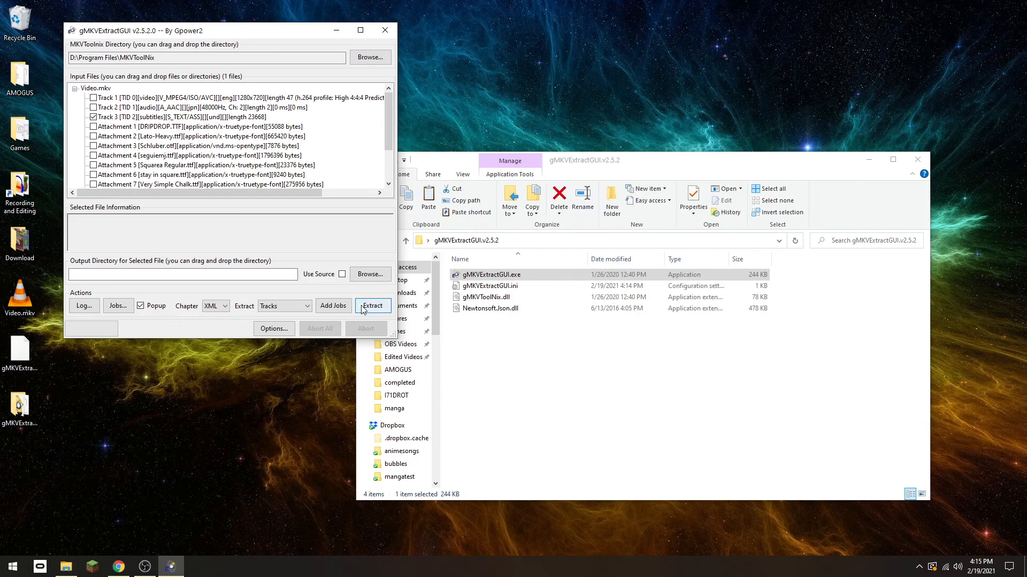
click(371, 306)
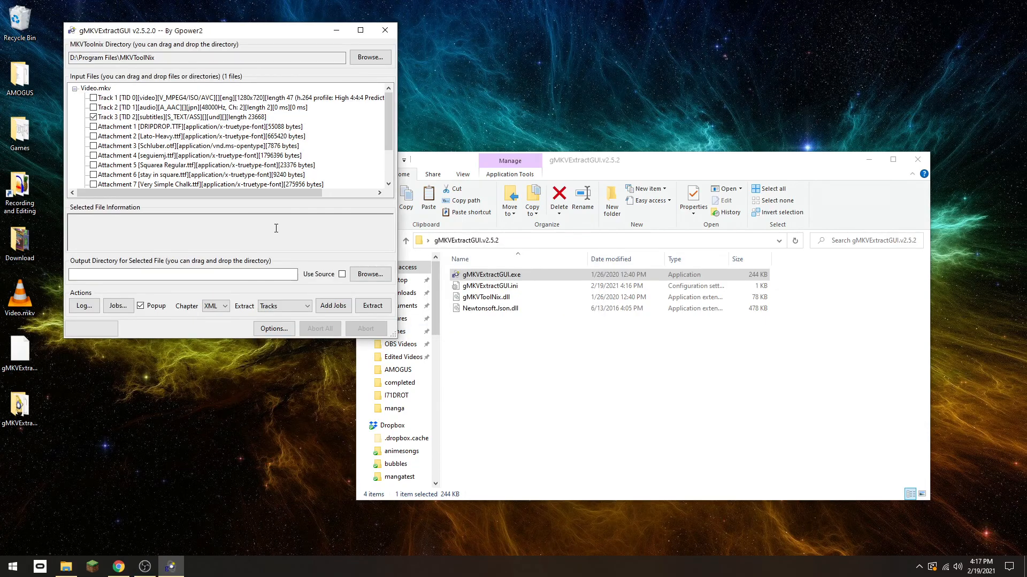
mouse_move(323, 264)
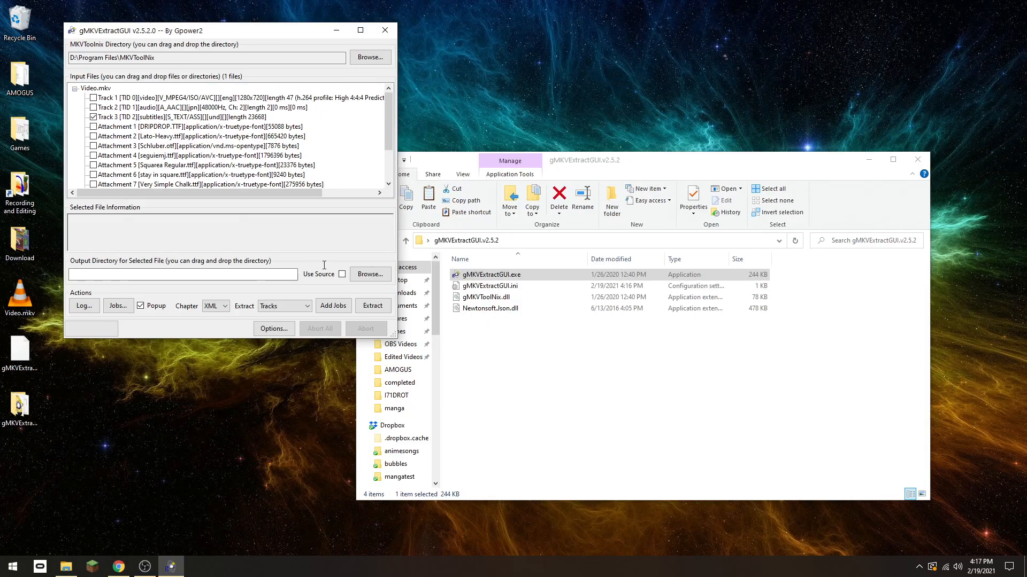
Extract the subtitle track with Use Source output, producing Video_track3.ass on the desktop, then minimize.
click(340, 274)
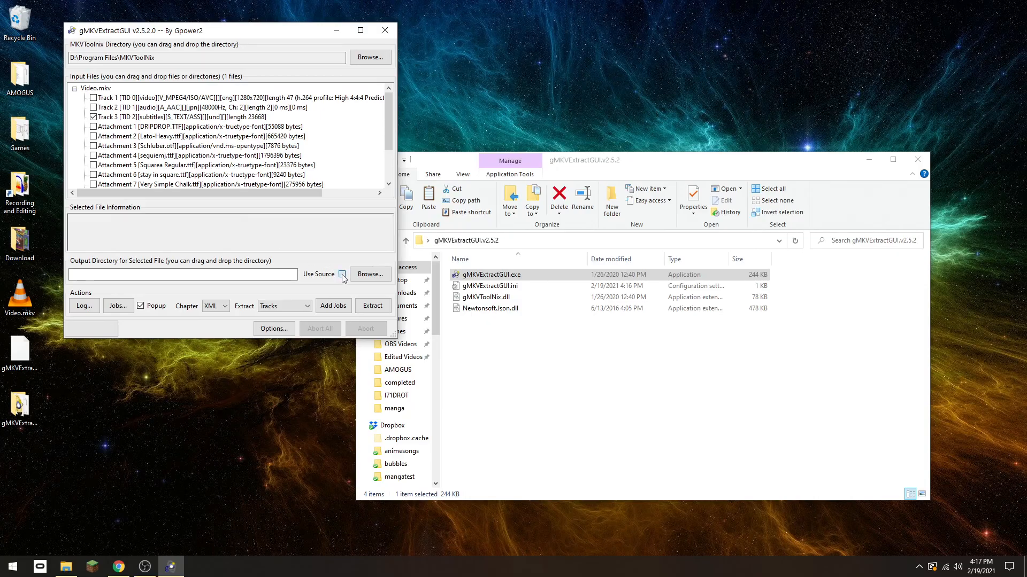
click(340, 275)
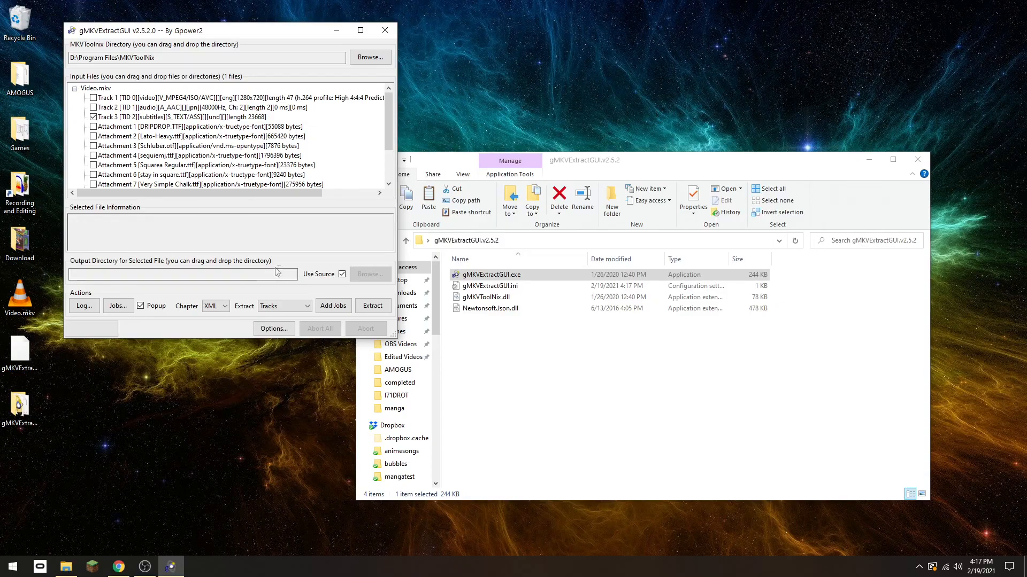
click(372, 305)
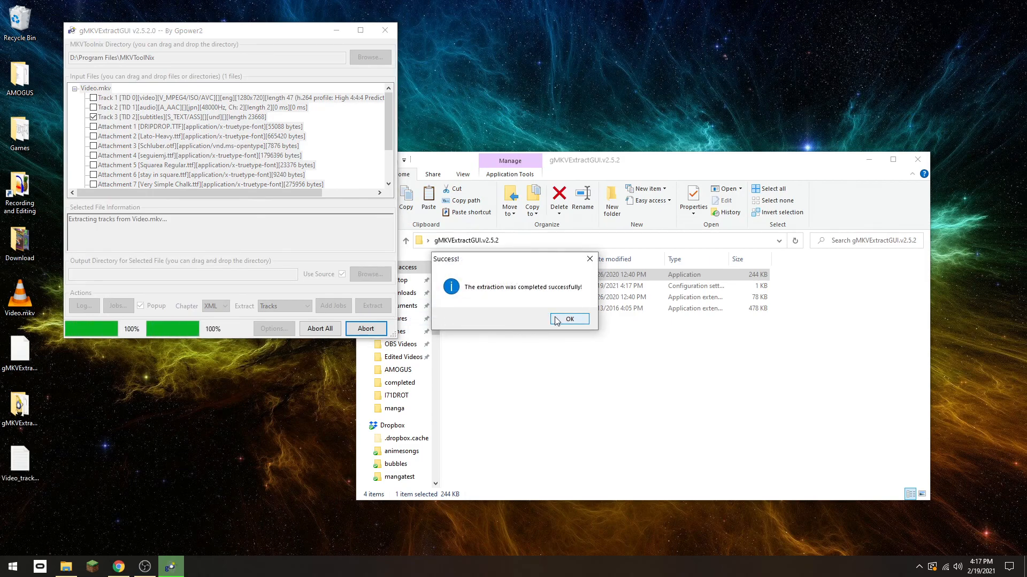
click(567, 319)
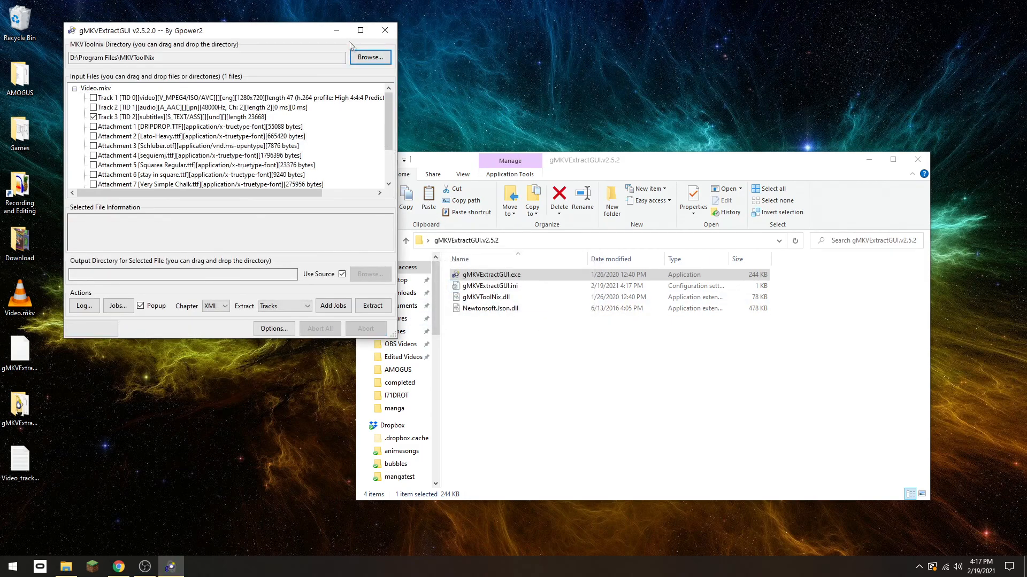
click(384, 30)
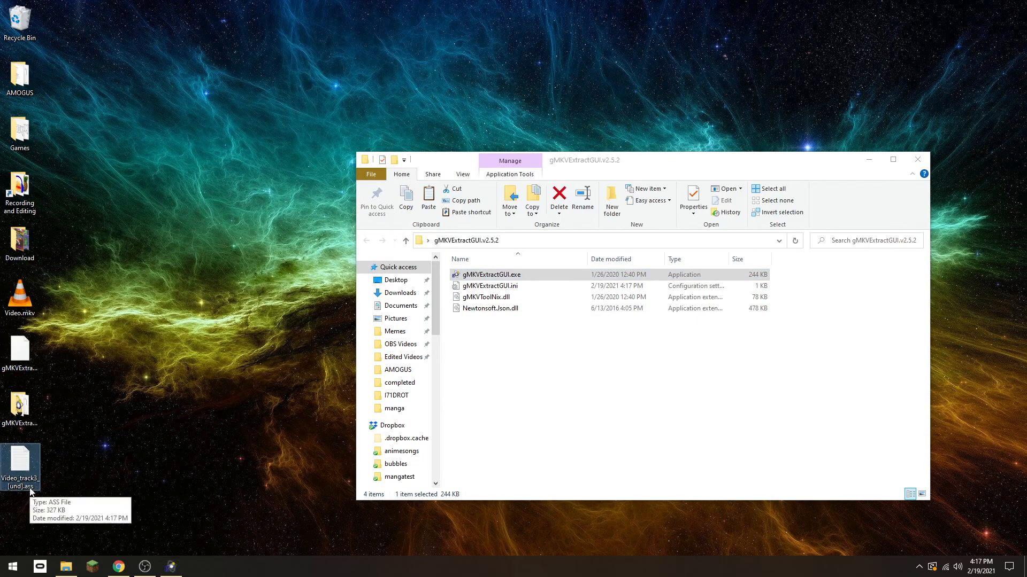
mouse_move(138, 559)
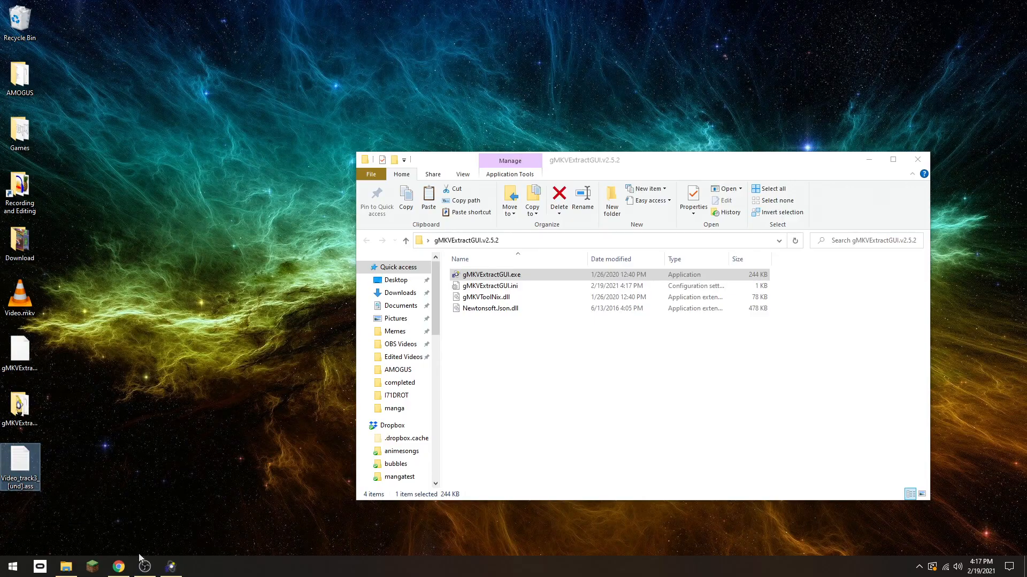
mouse_move(230, 514)
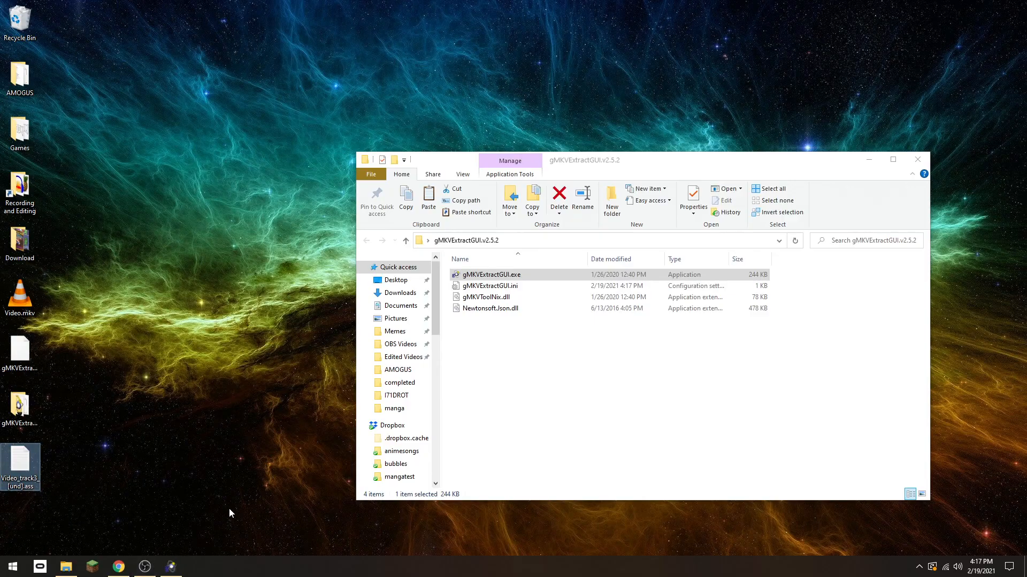